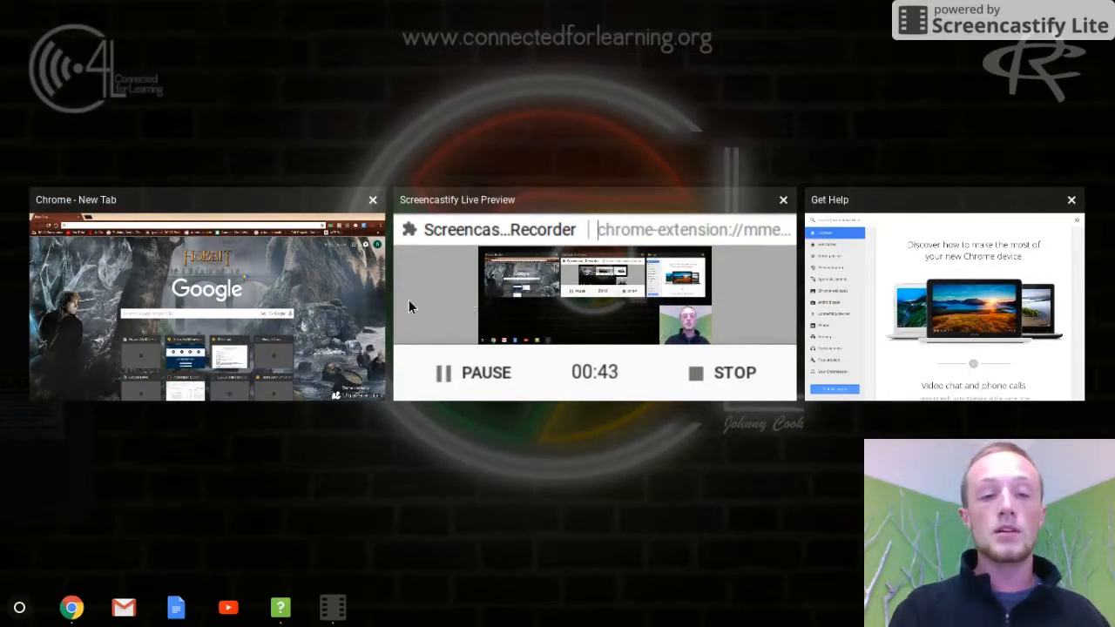
# Pick the Chrome New Tab thumbnail in overview to show it full screen.
pyautogui.click(207, 199)
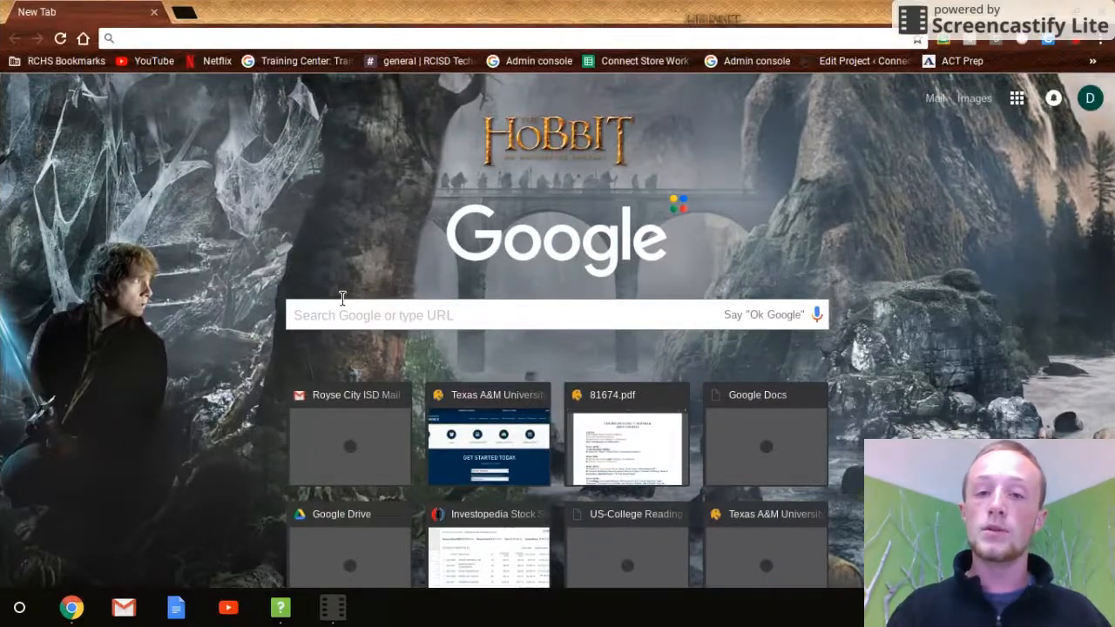
pyautogui.moveTo(935, 213)
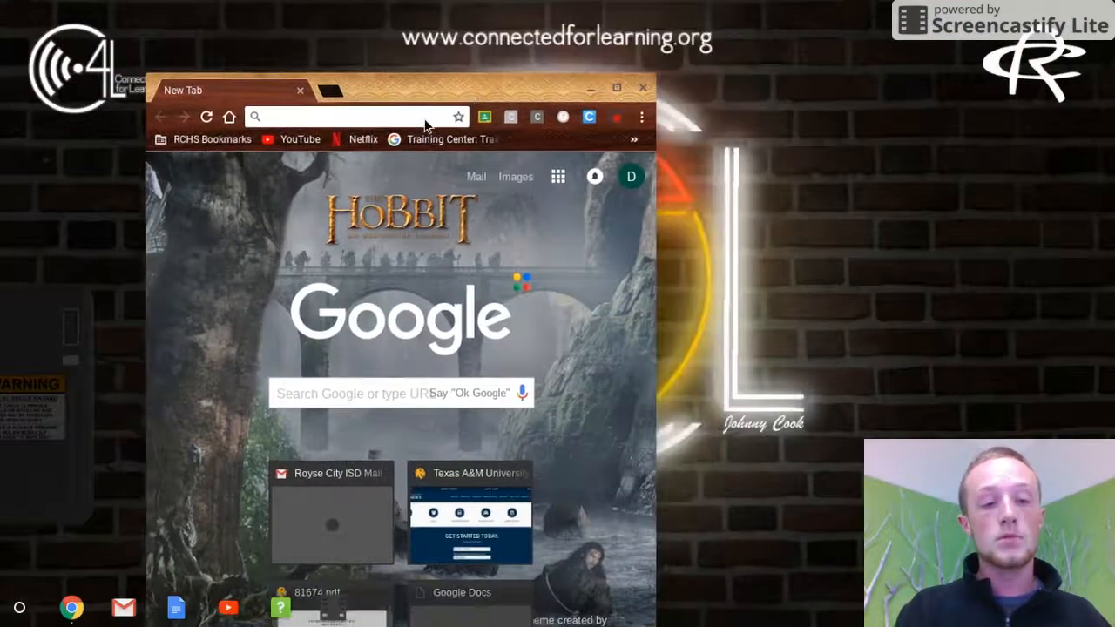
# Snap the New Tab window to the left half and open a second Chrome window from the shelf.
pyautogui.click(591, 88)
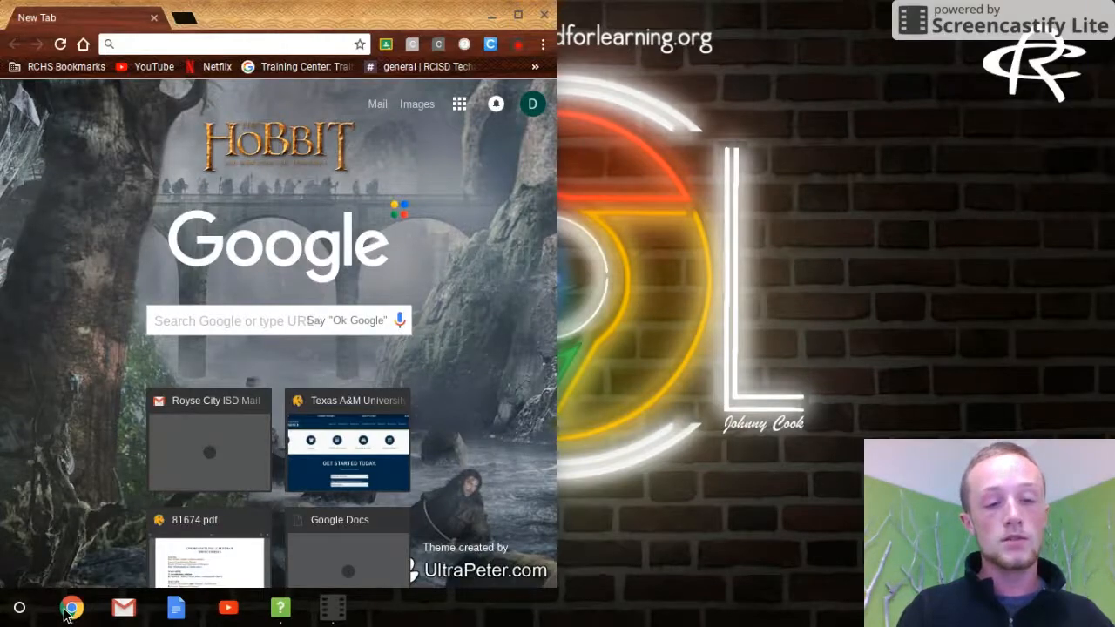
pyautogui.rightClick(72, 607)
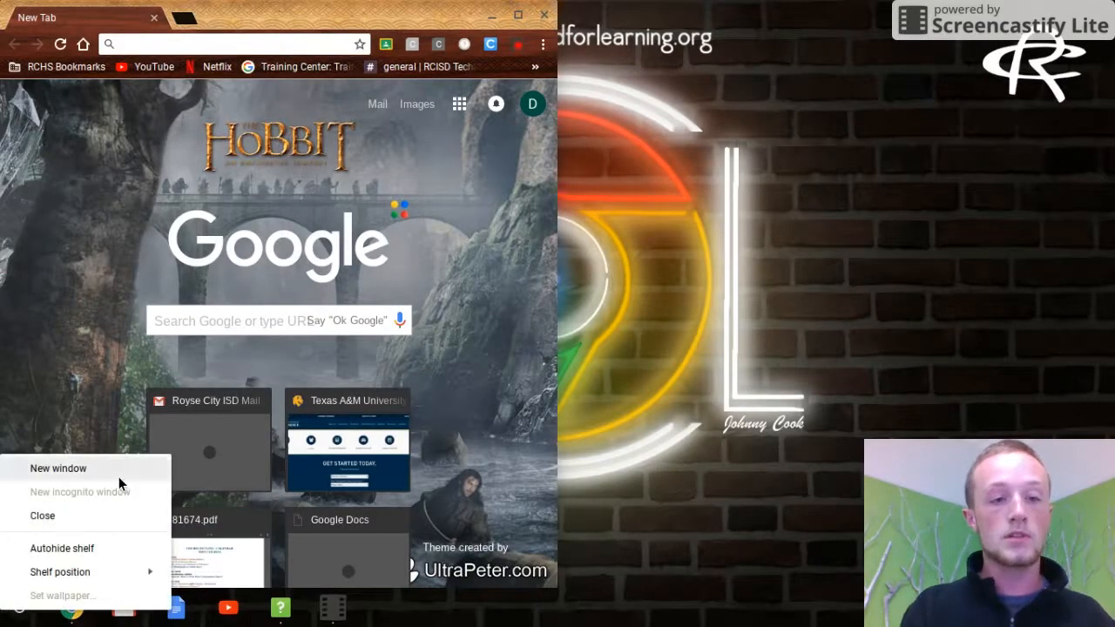
pyautogui.click(59, 468)
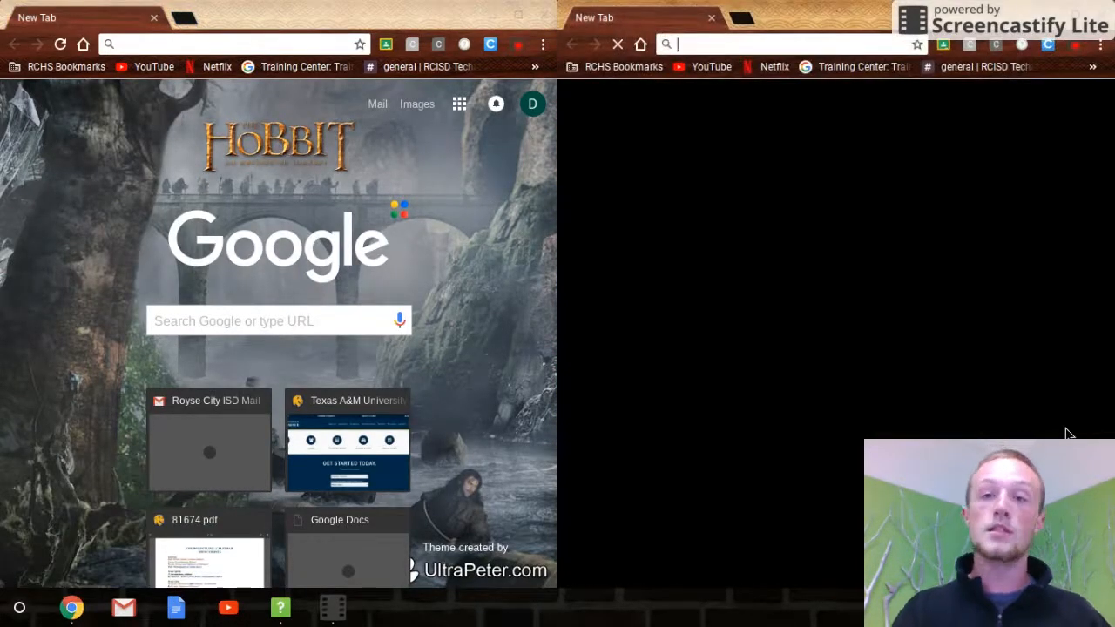